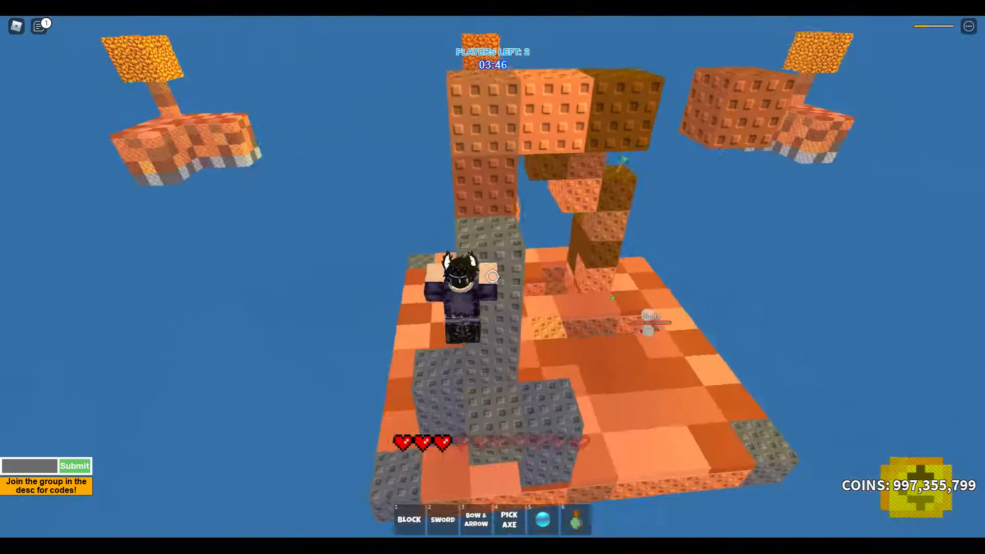
mouse_move(493, 270)
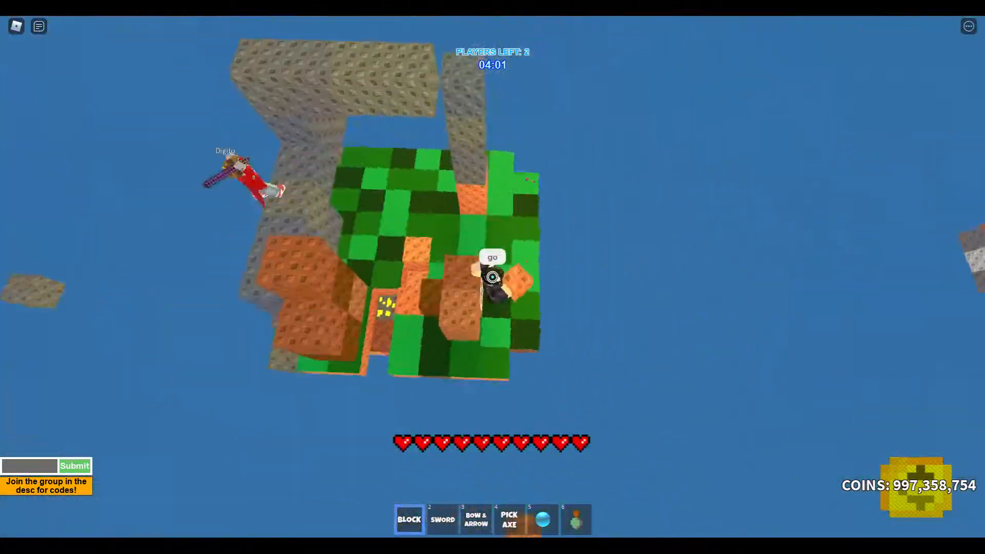
Equip the sword from hotbar slot 2 to face the remaining opponent
key("2")
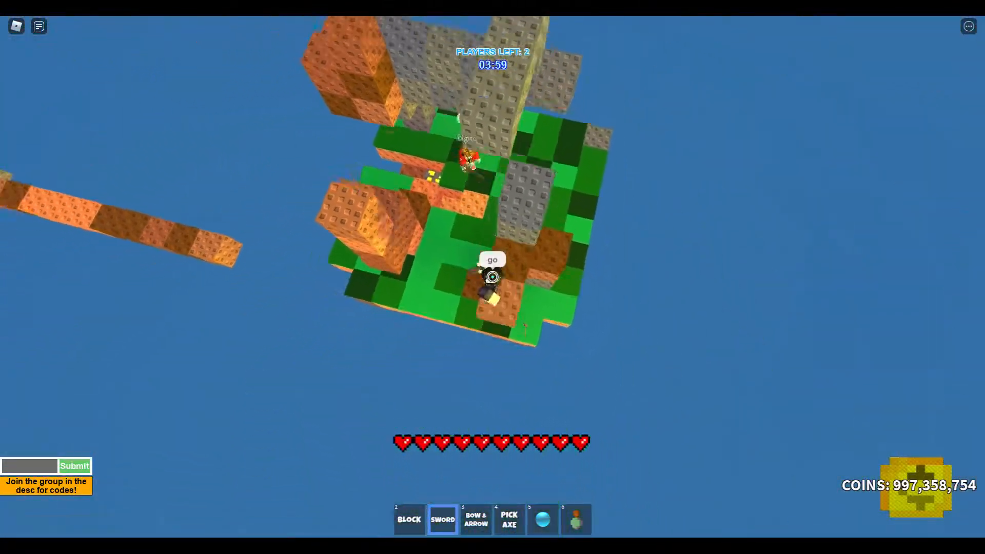